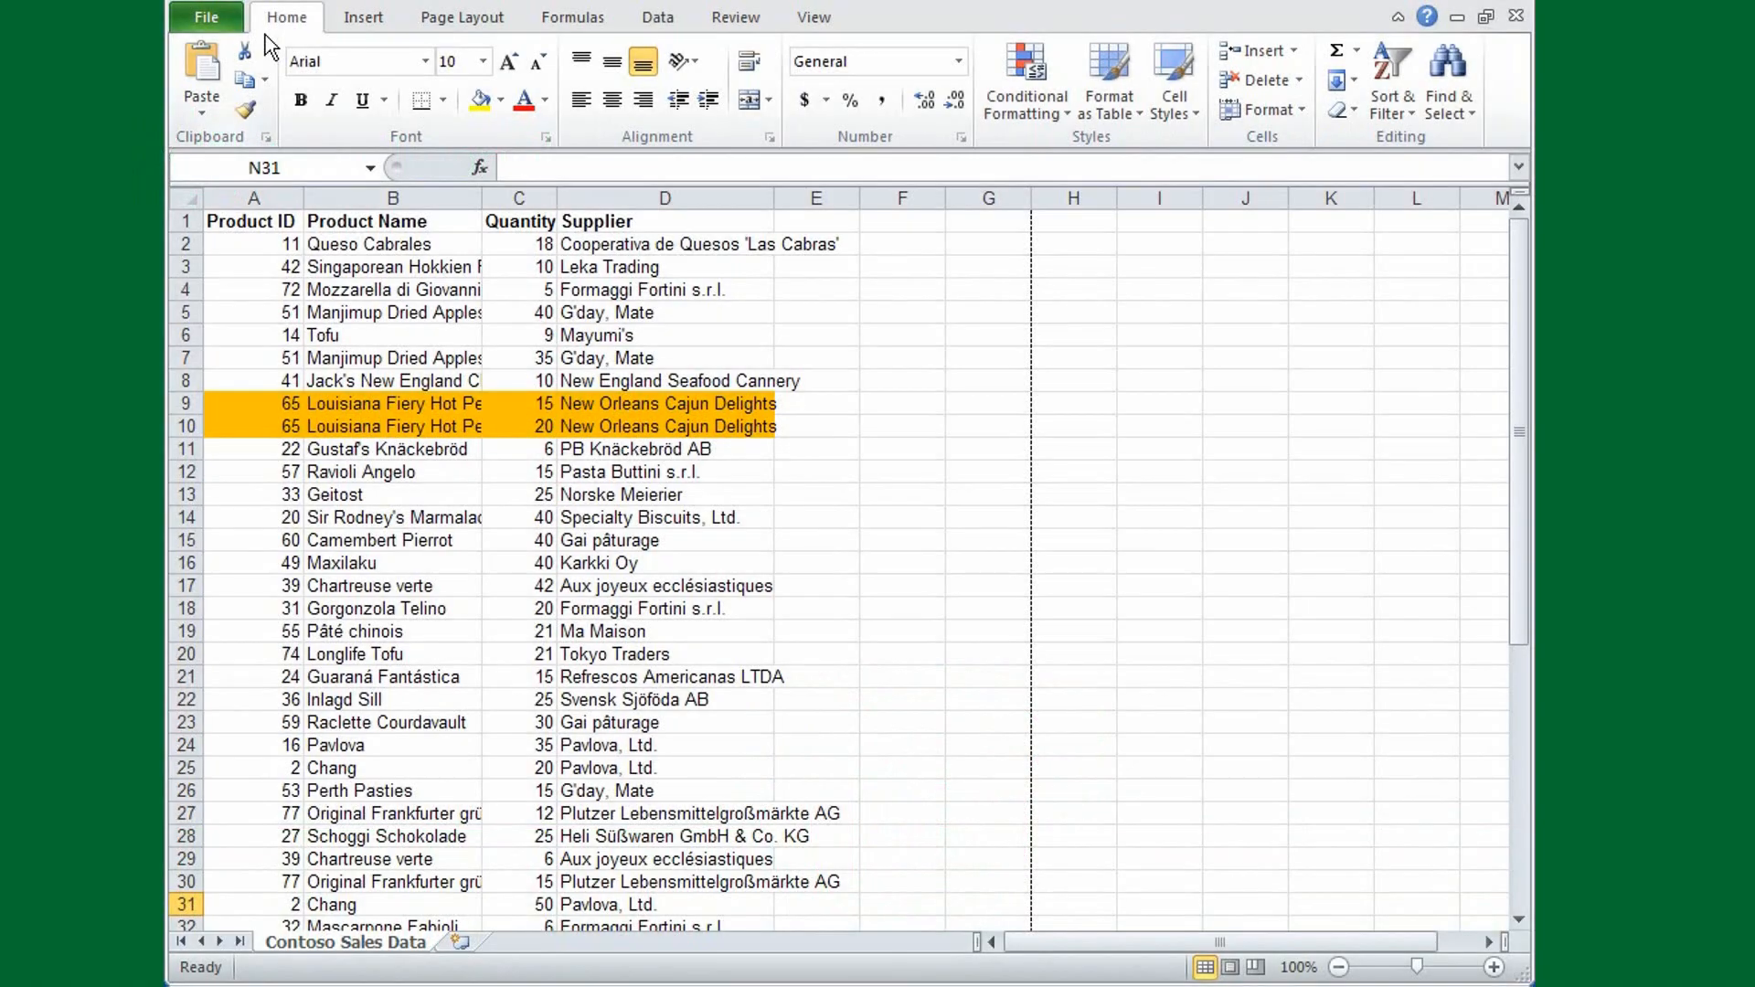
# - Review ContosoSalesData's Info page in Backstage view, then move to the Recent workbooks list
pyautogui.click(205, 16)
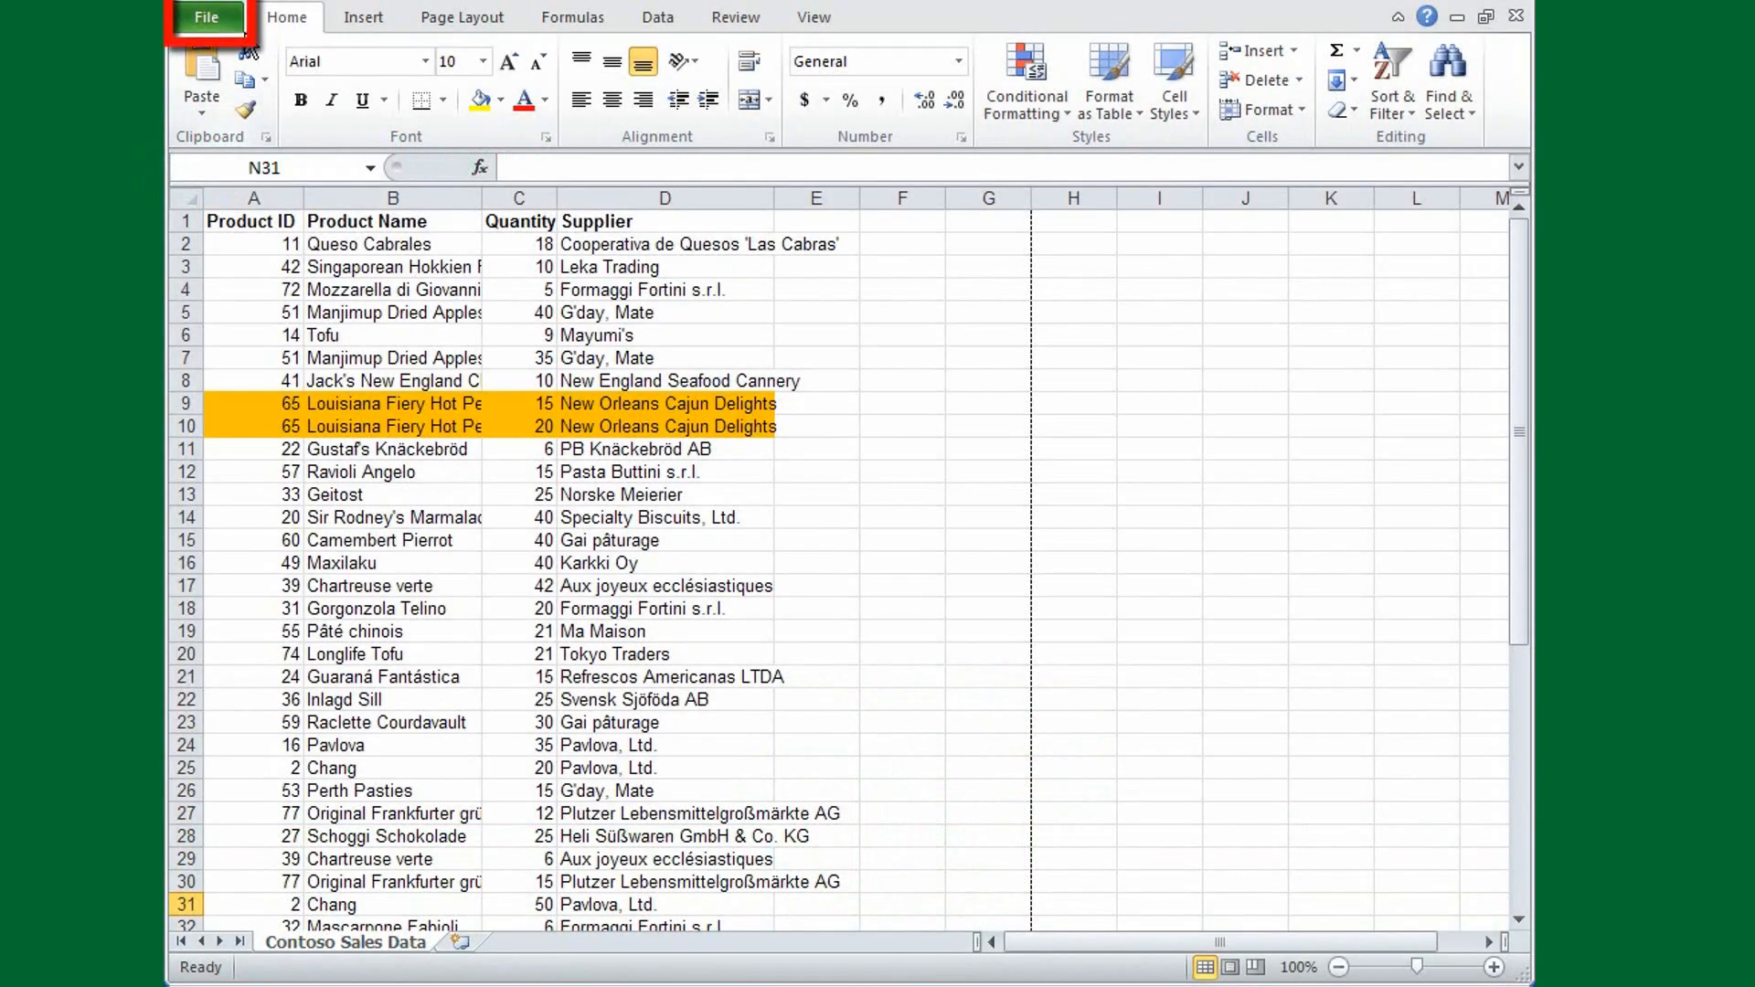
pyautogui.click(205, 16)
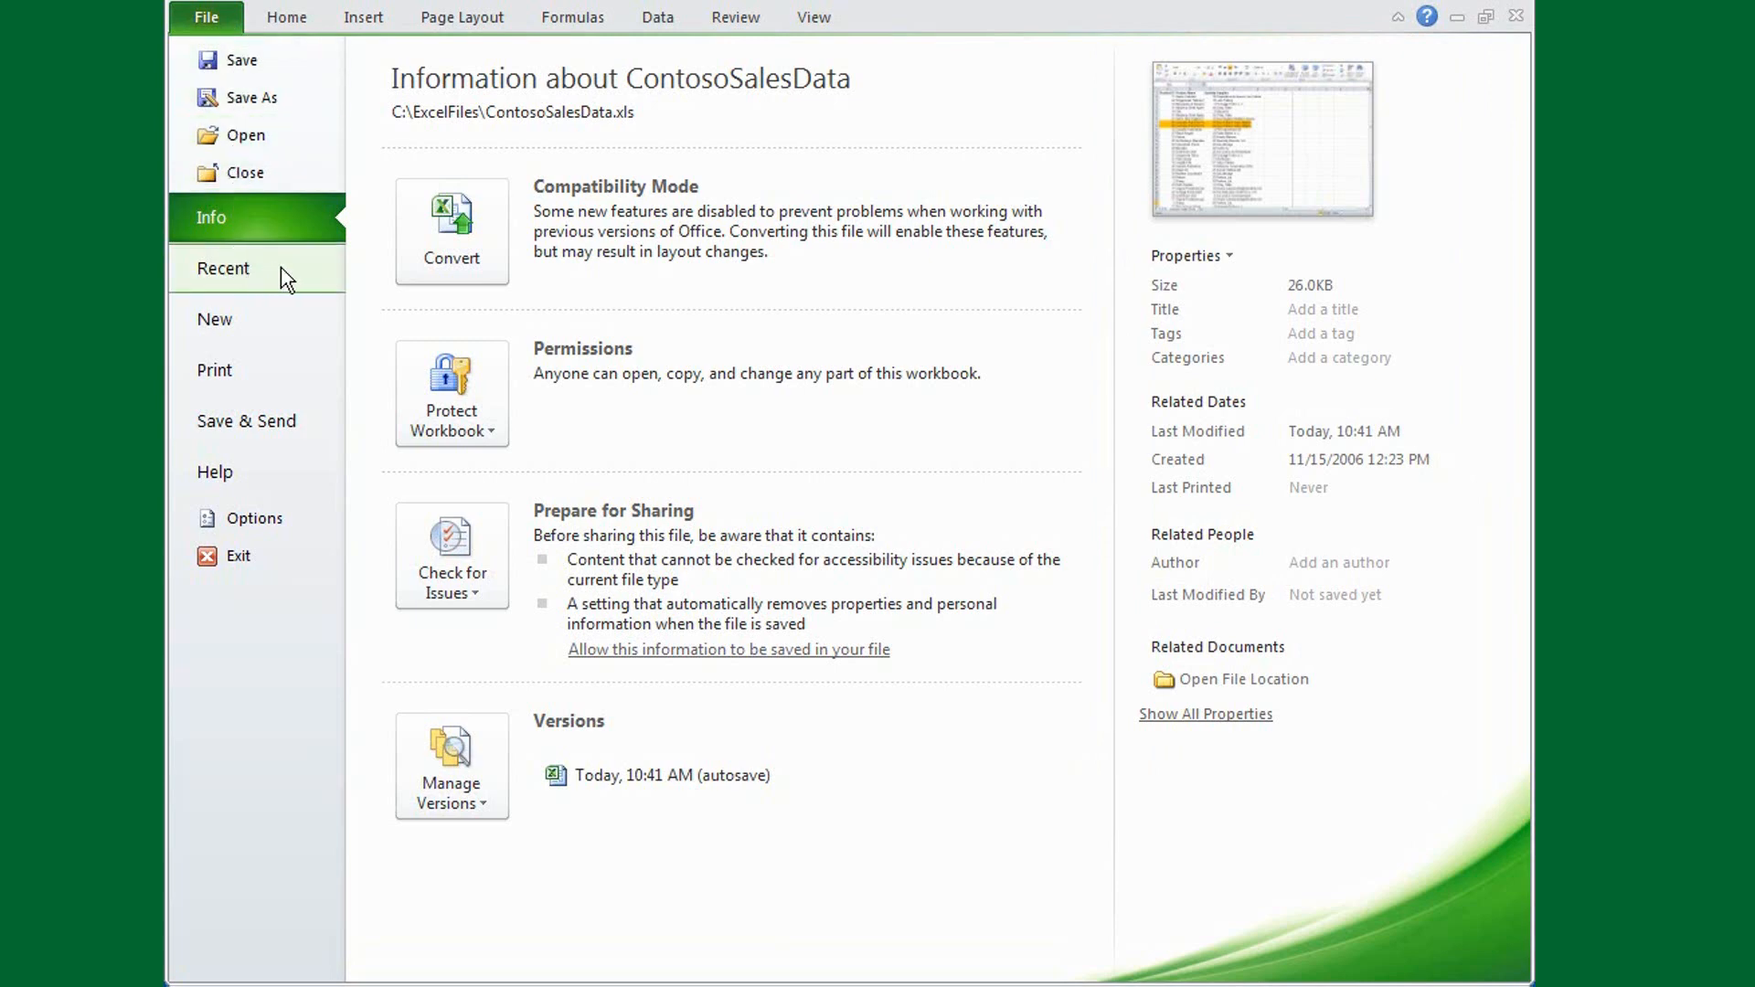
pyautogui.click(223, 267)
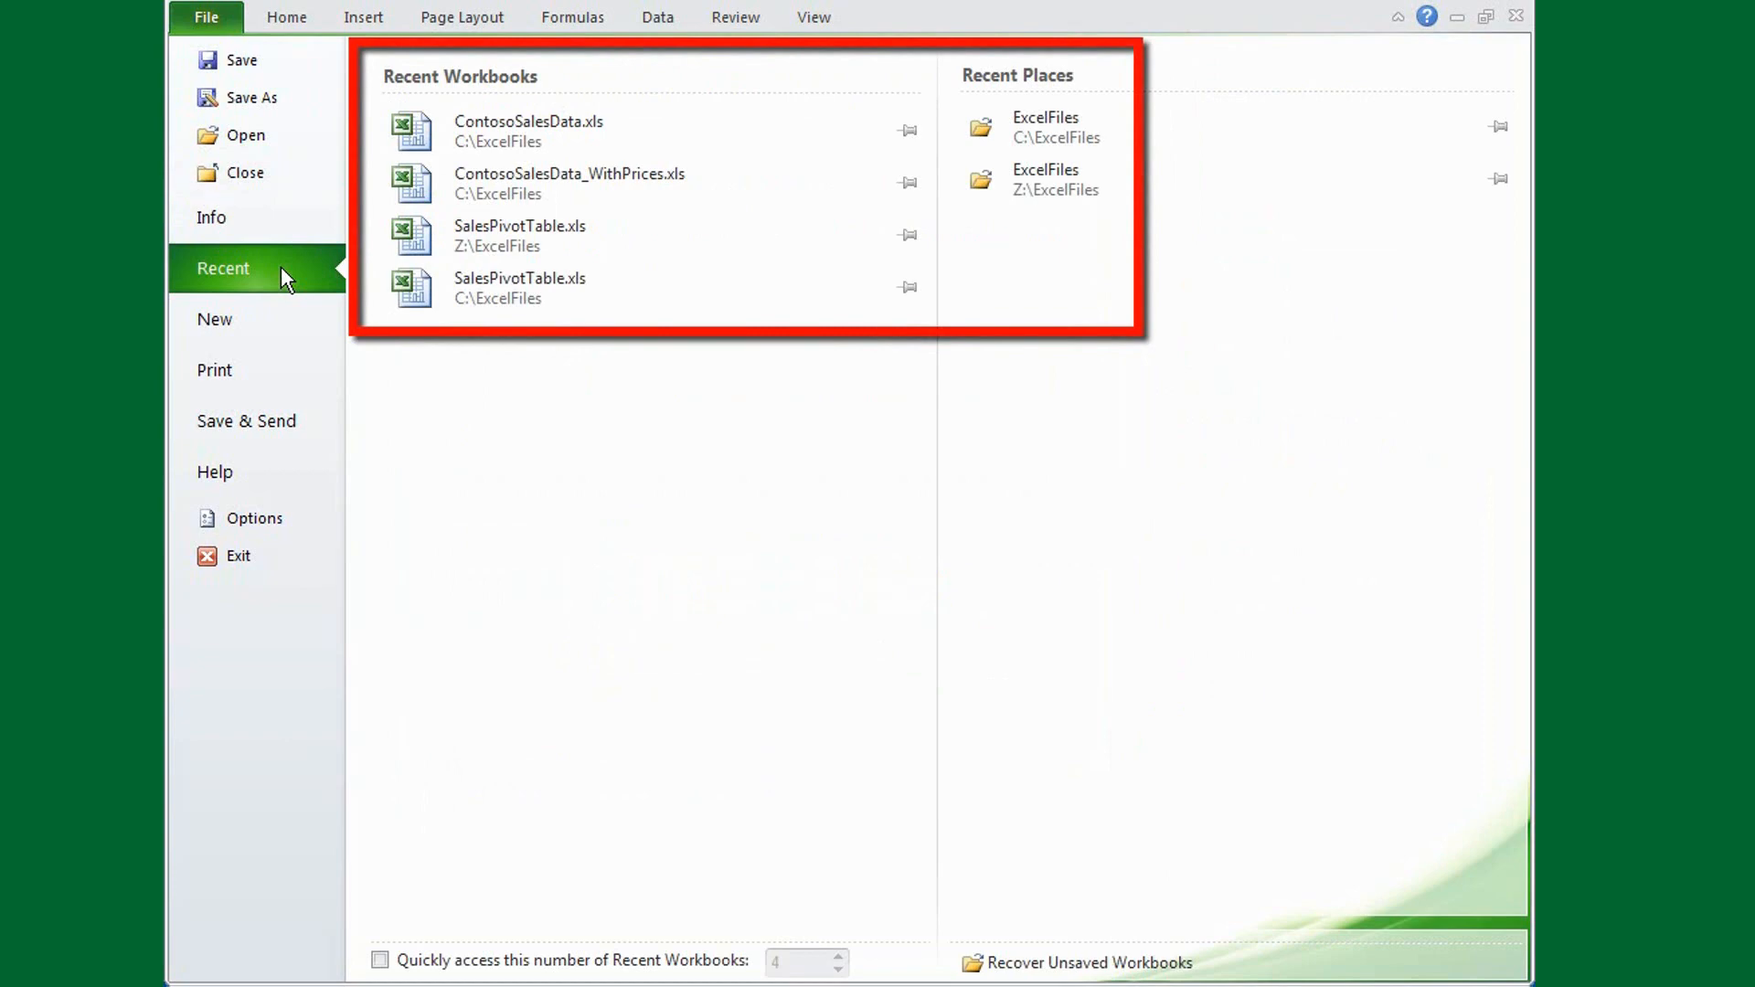
# - Show the New workbook templates and preview the sample templates such as Billing Statement
pyautogui.click(214, 319)
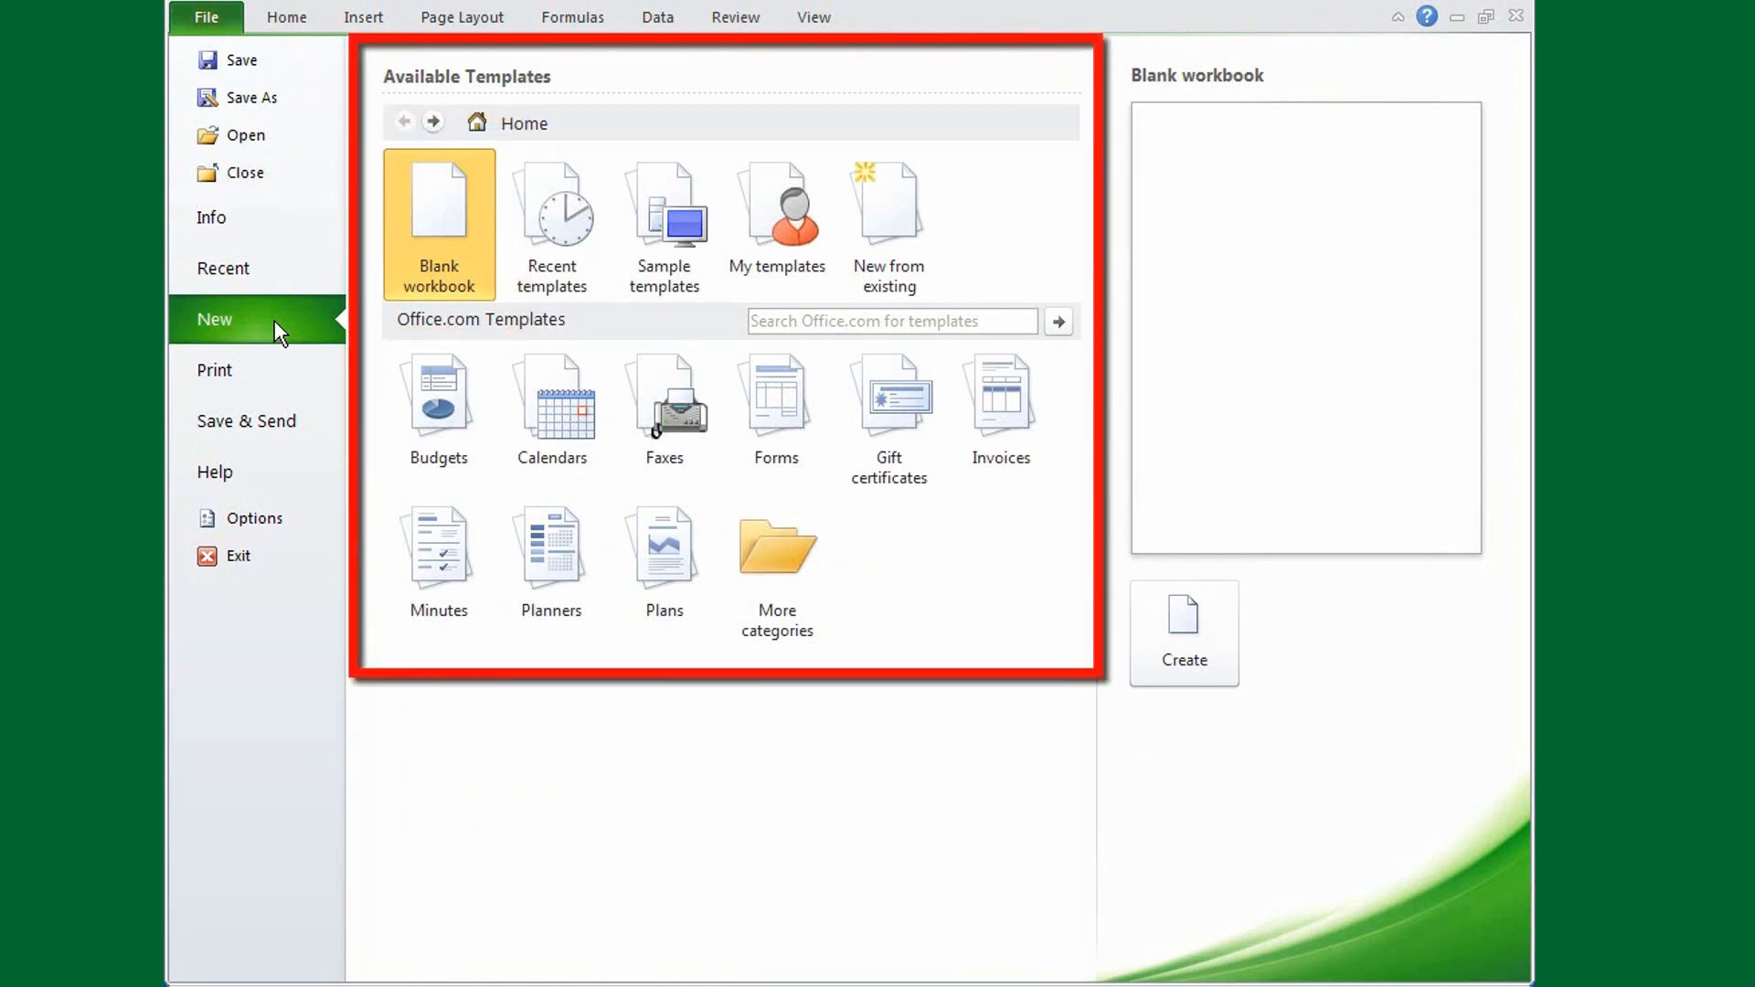
pyautogui.click(663, 207)
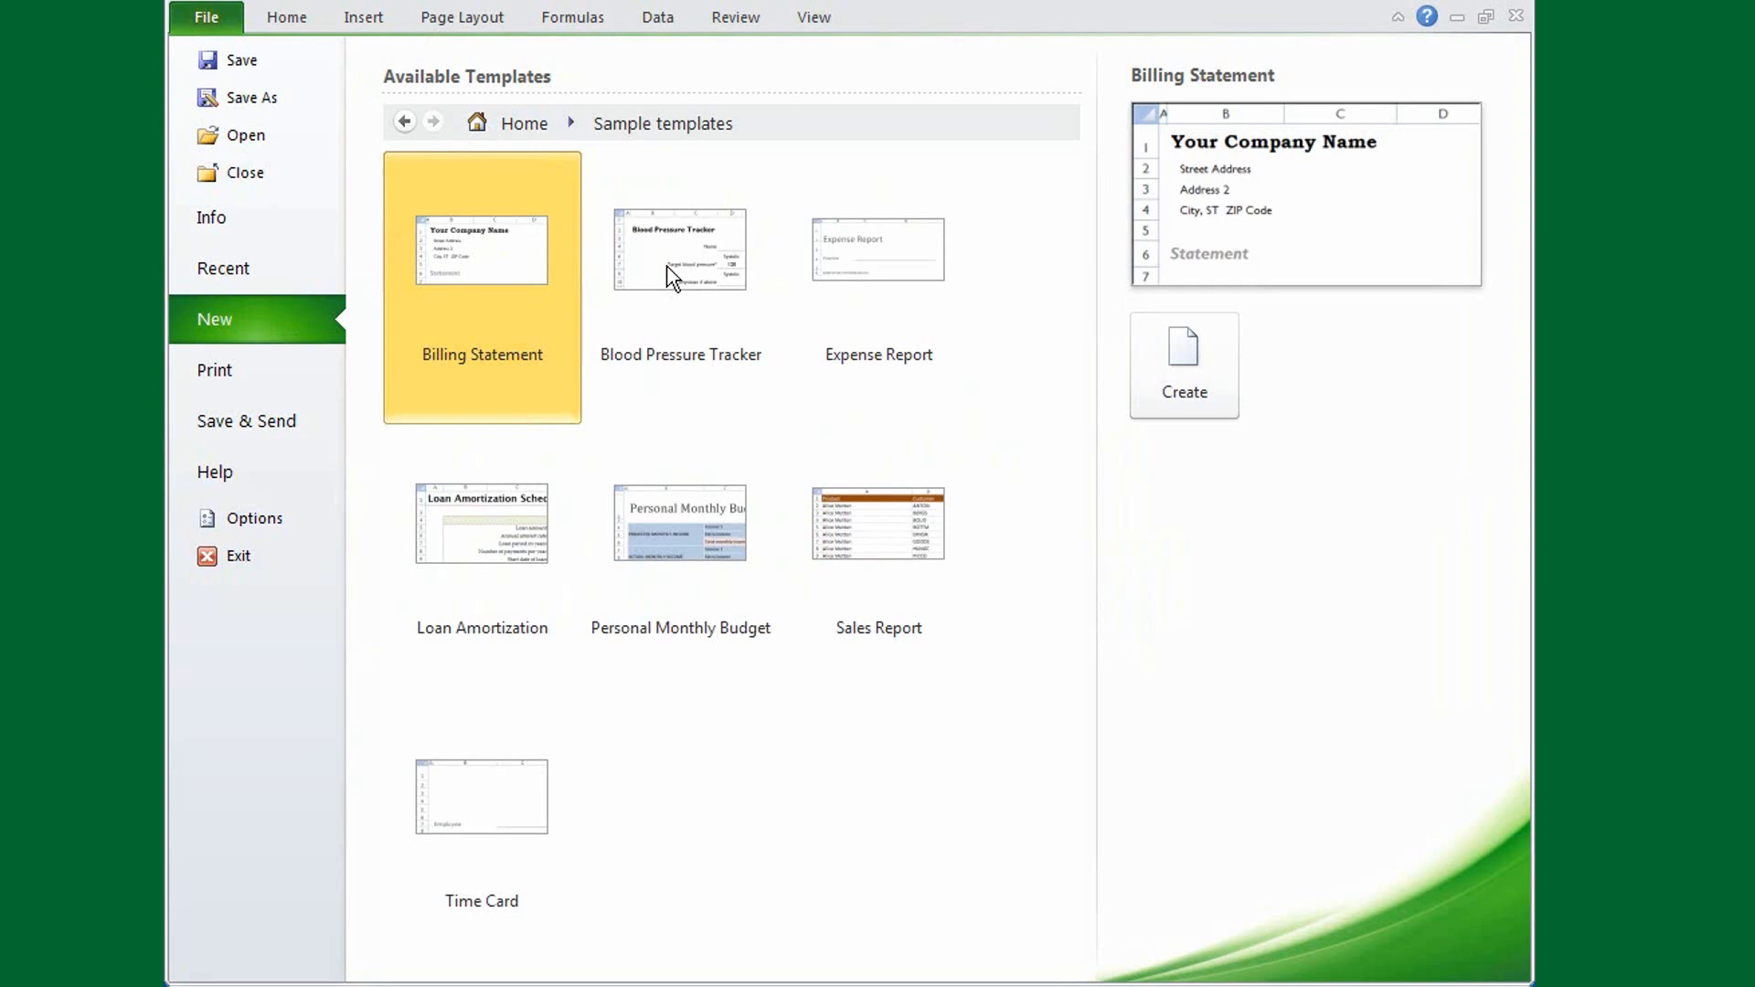
pyautogui.moveTo(449, 134)
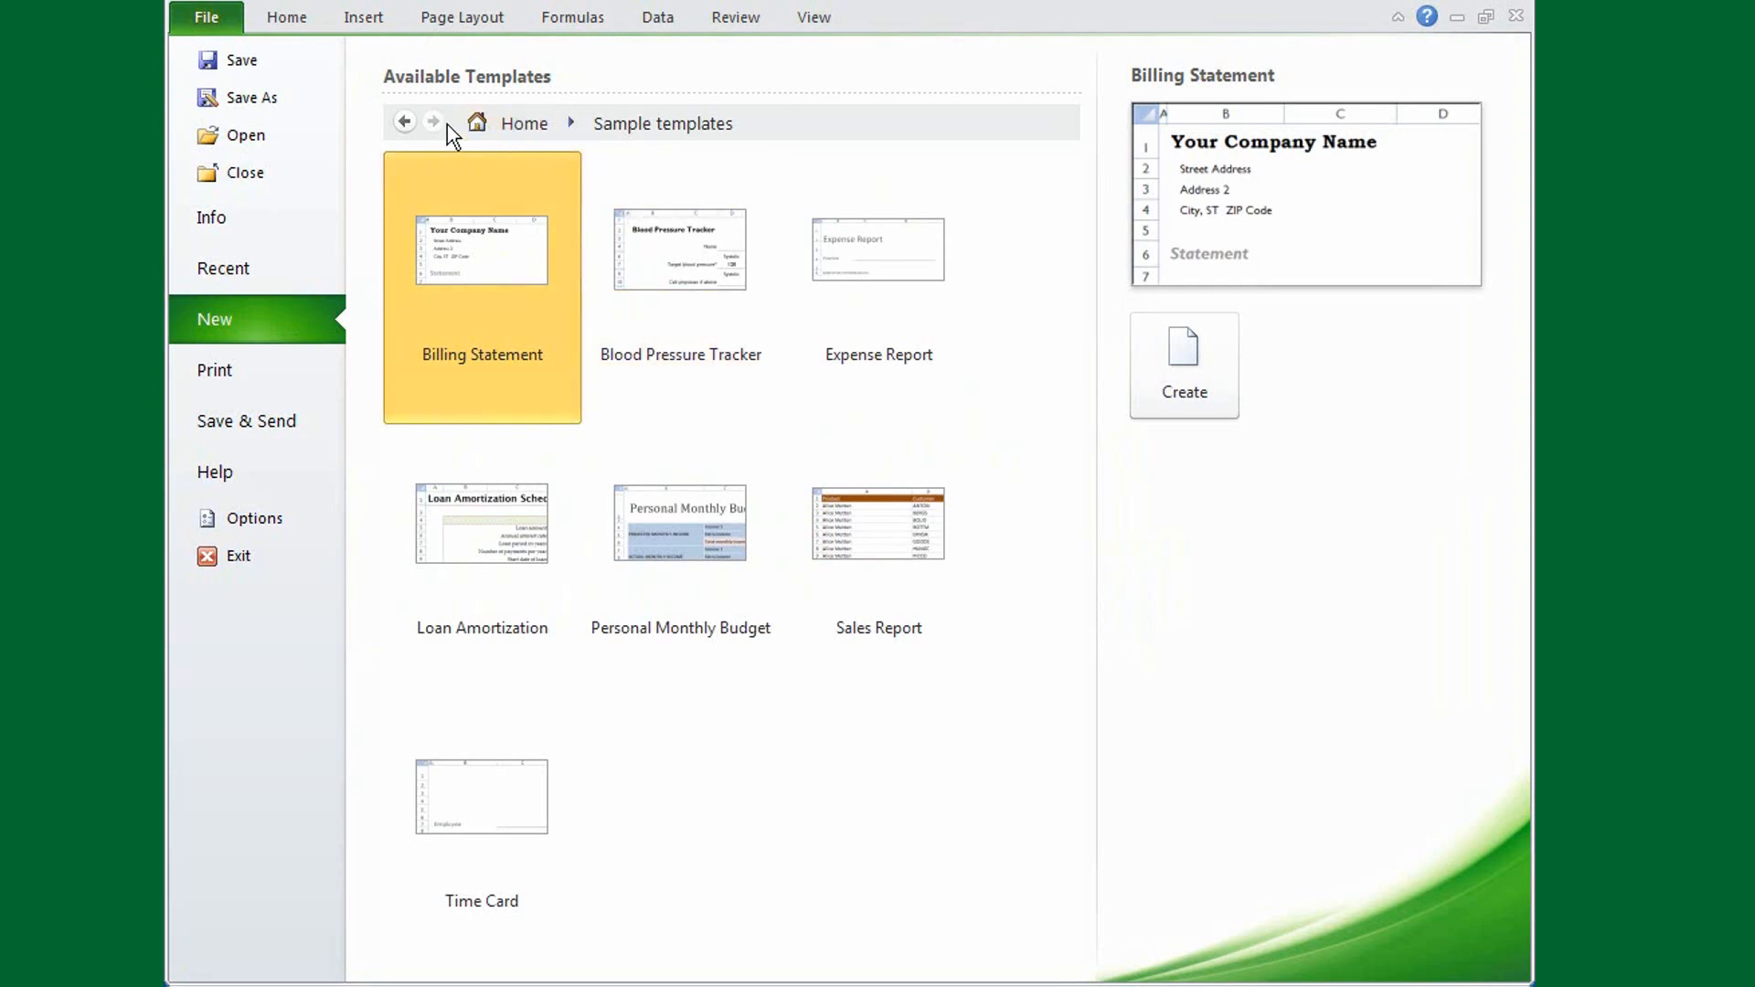
# - Return to the template categories and show the Contoso Sales Data print preview
pyautogui.click(403, 124)
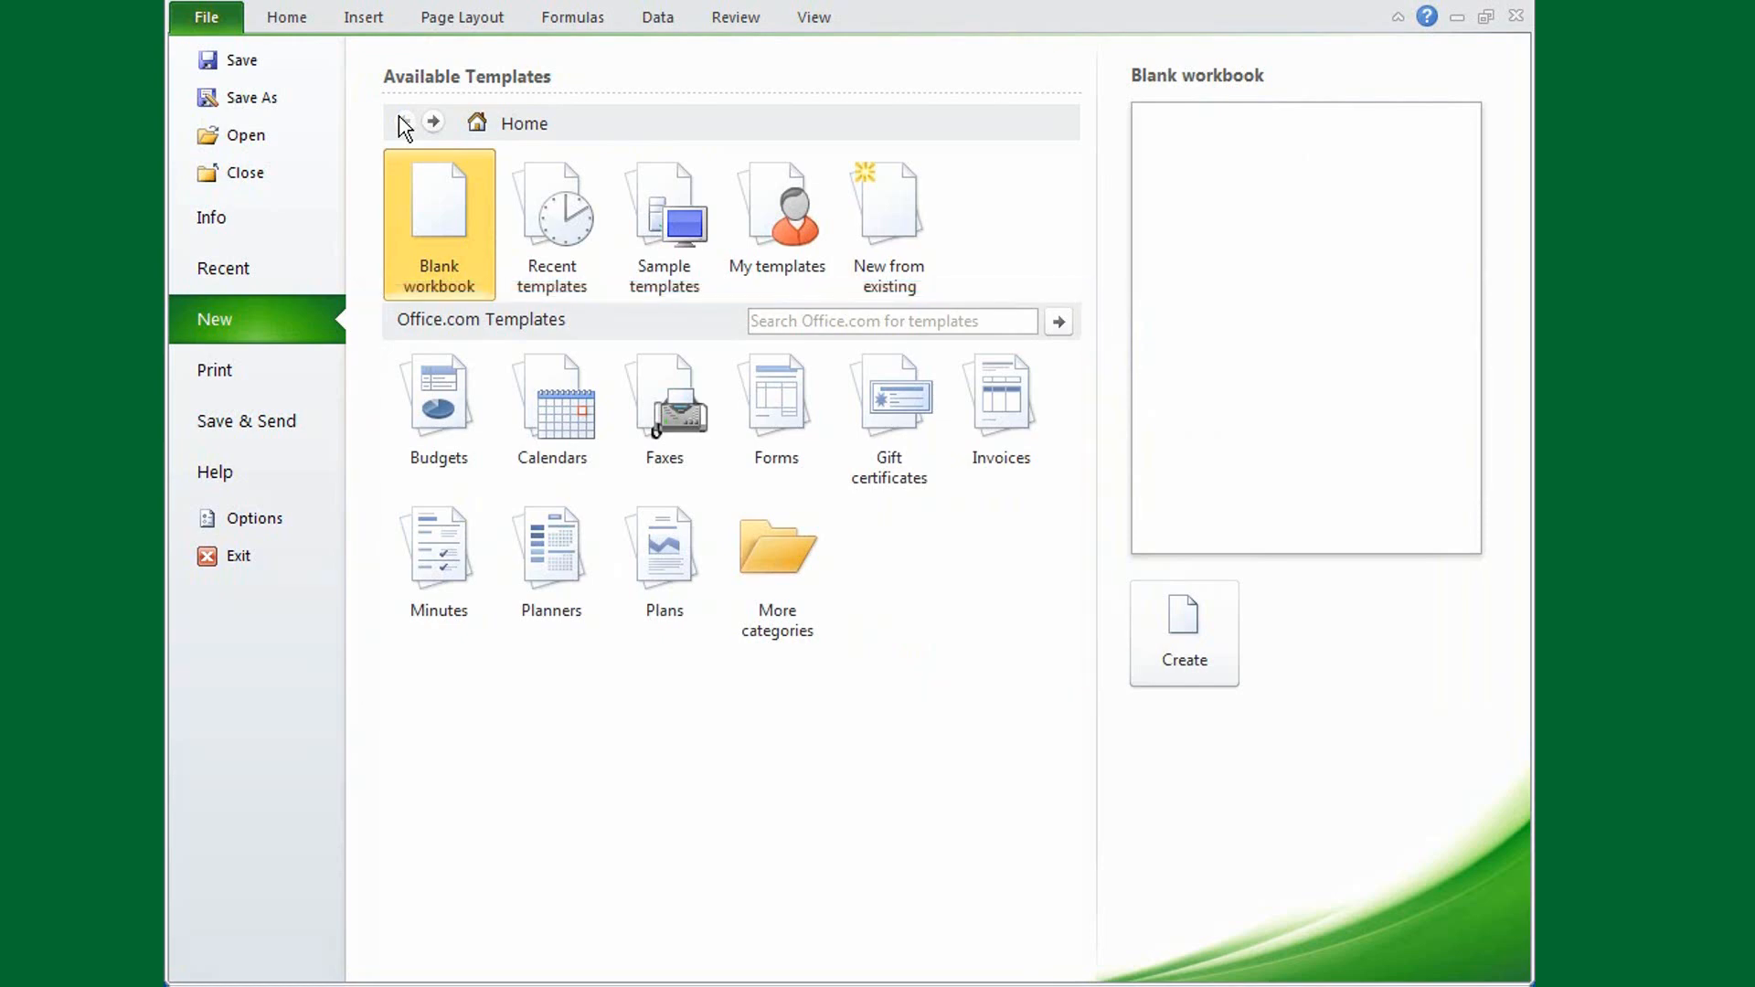
pyautogui.click(214, 369)
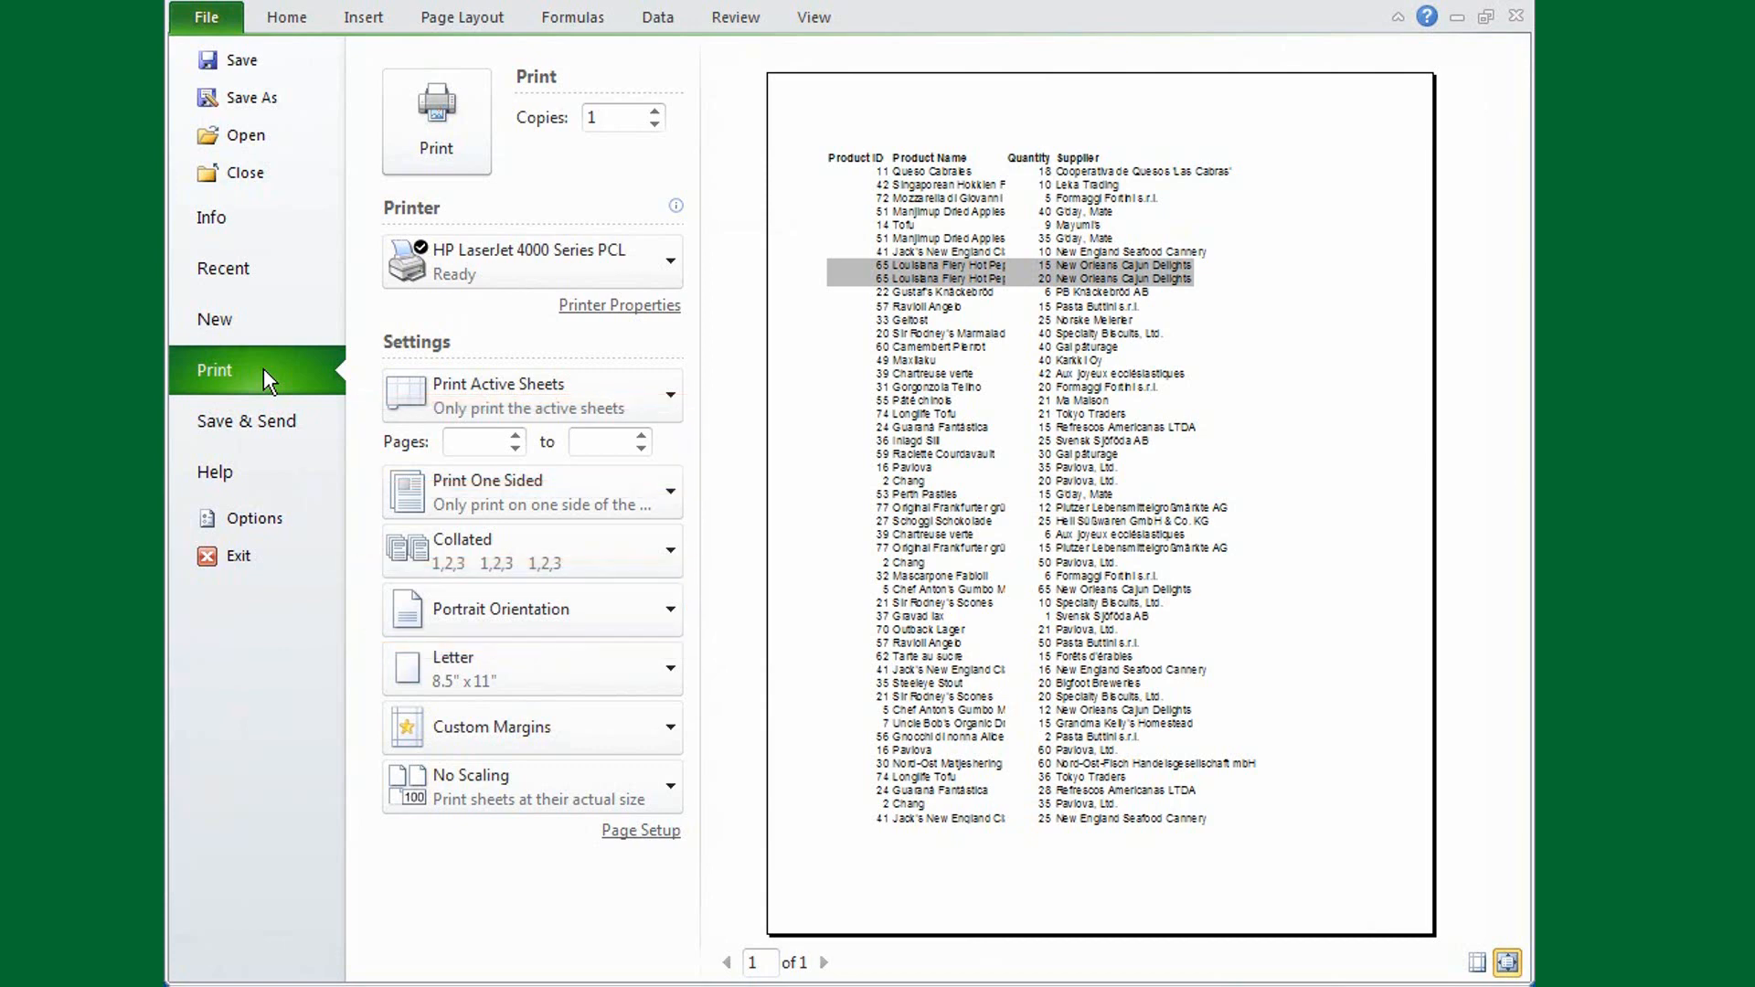
pyautogui.click(246, 421)
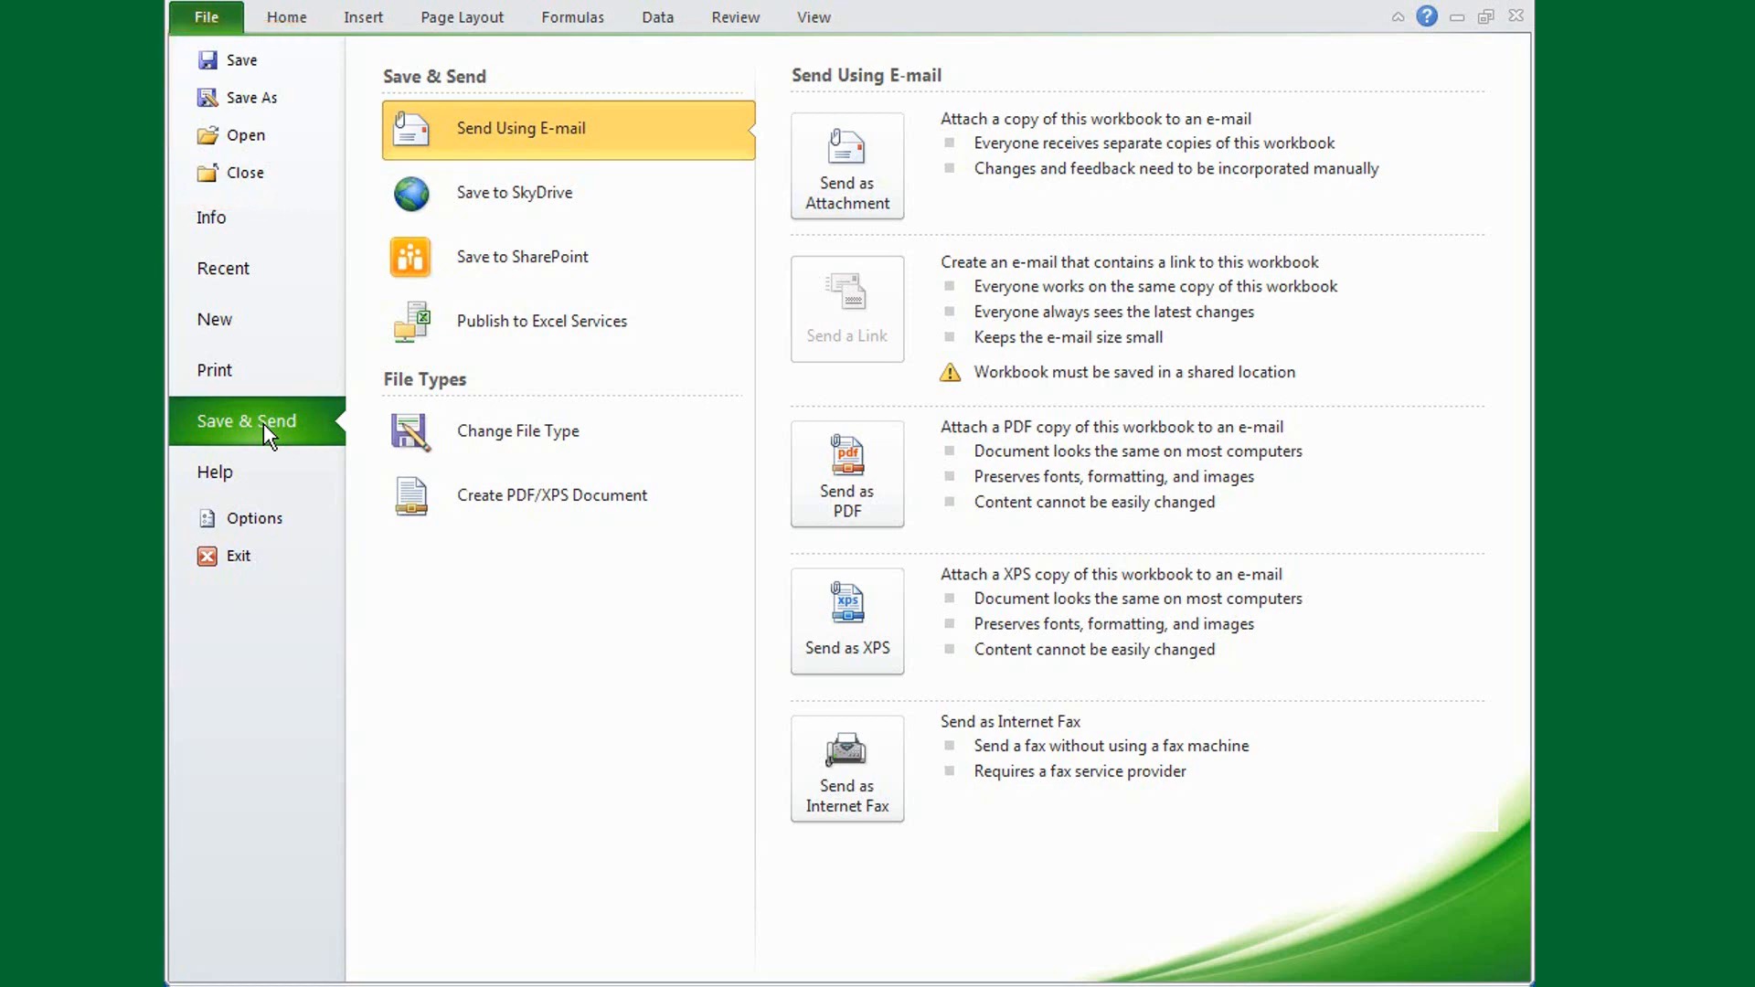
pyautogui.moveTo(255, 518)
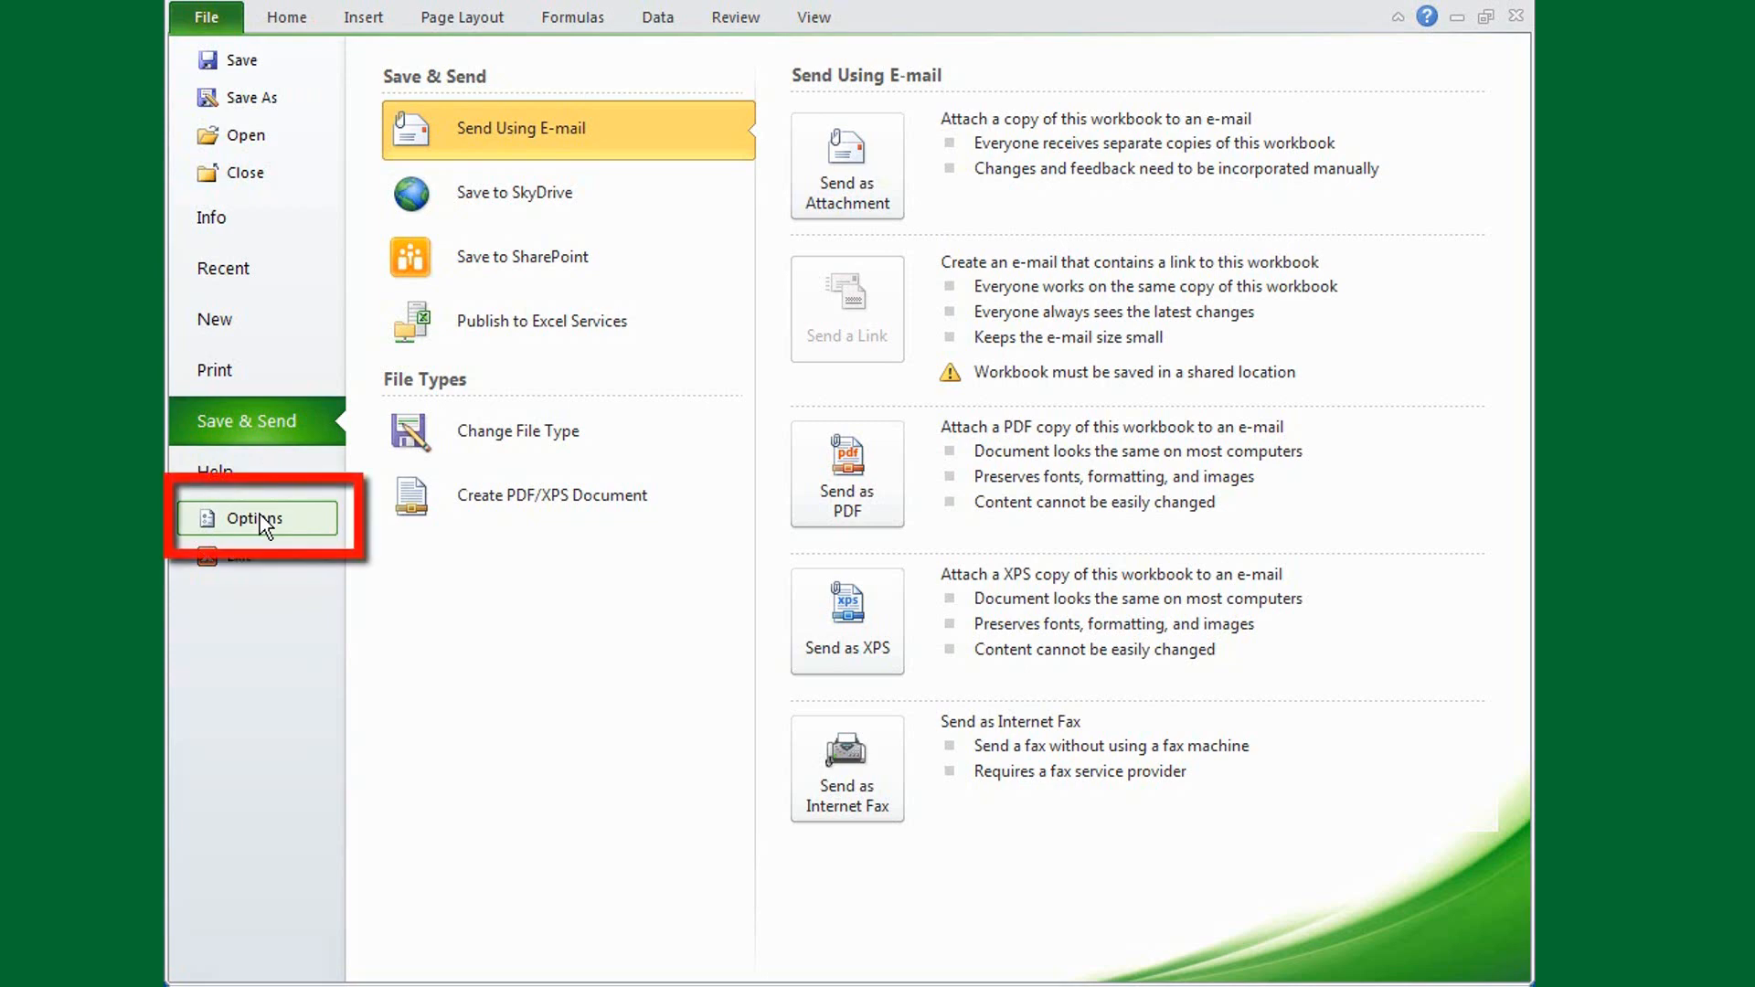
# - View the Add-Ins page of Excel Options, then confirm with OK to return to the worksheet
pyautogui.click(254, 518)
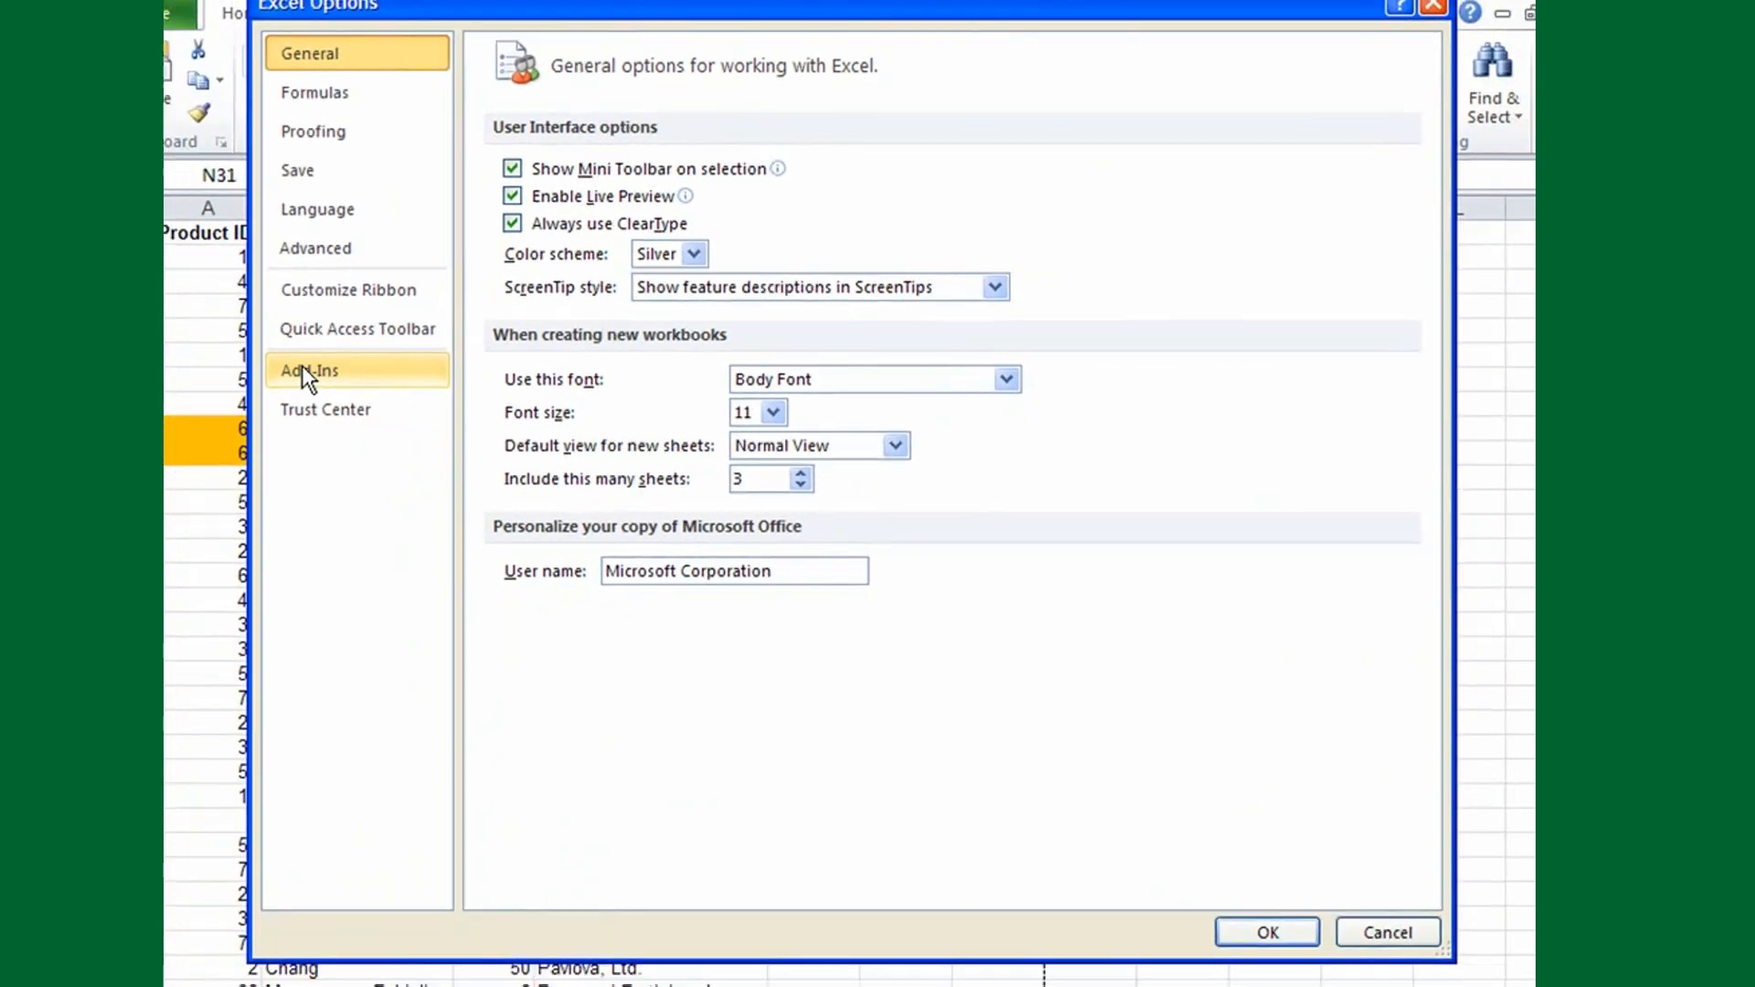
pyautogui.click(308, 370)
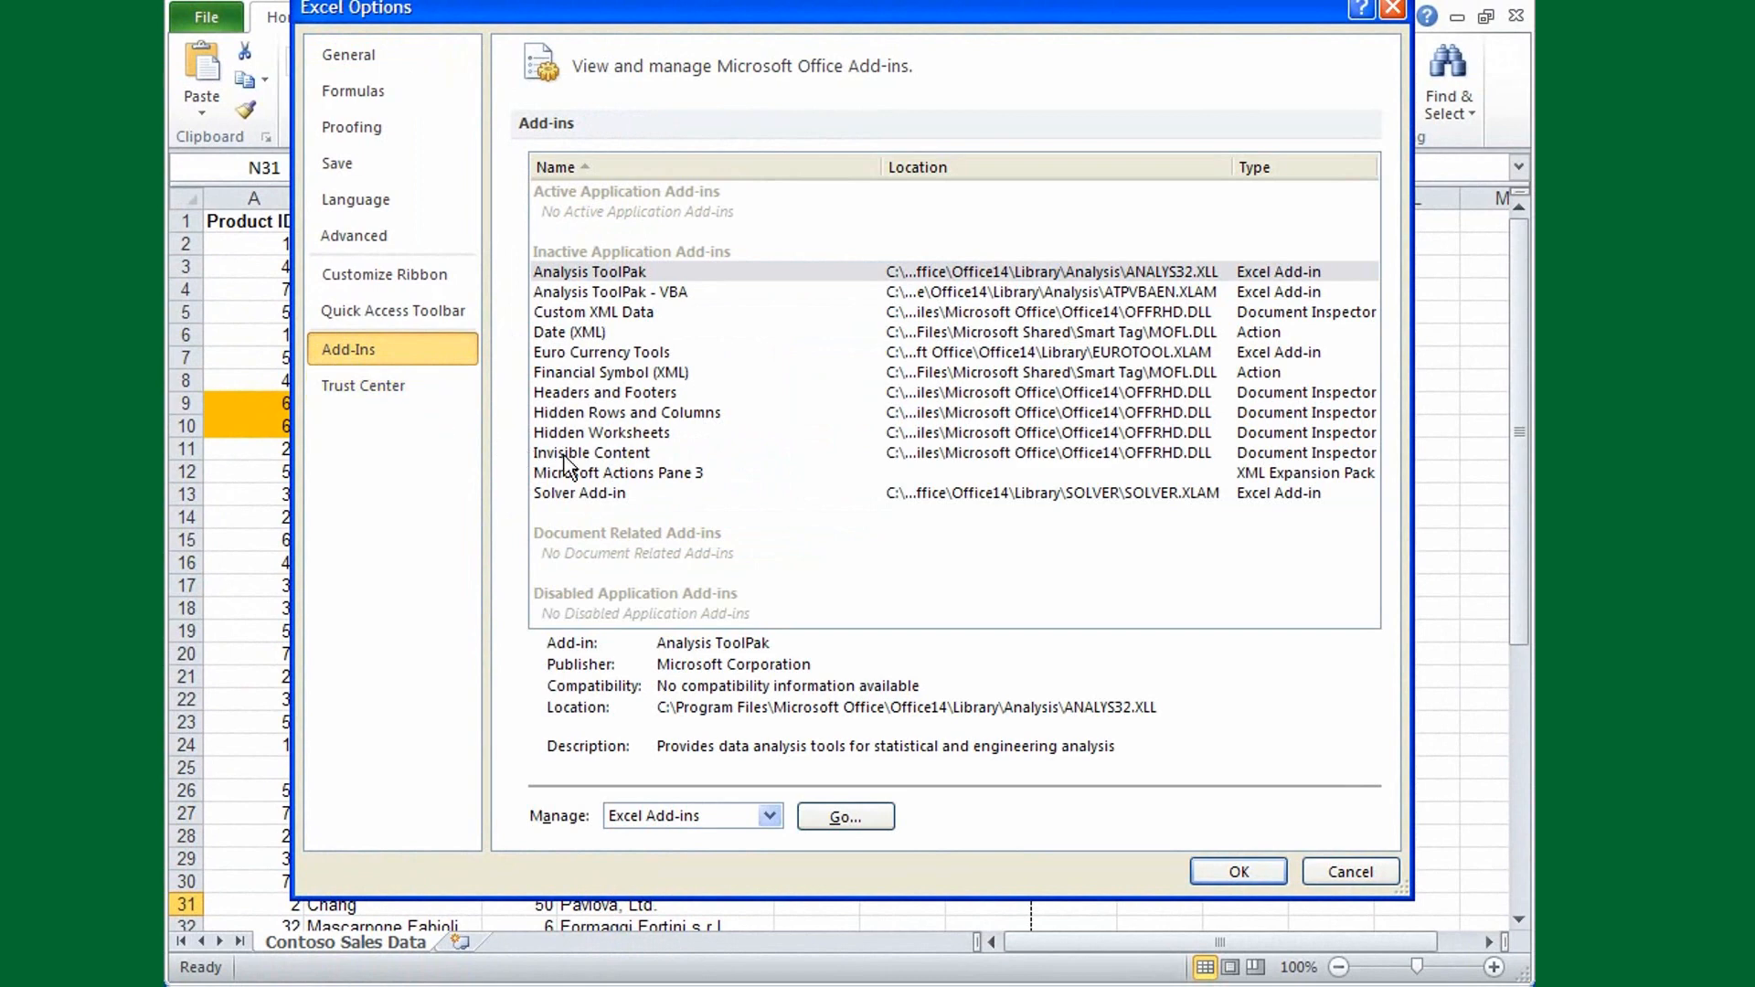
pyautogui.click(1349, 871)
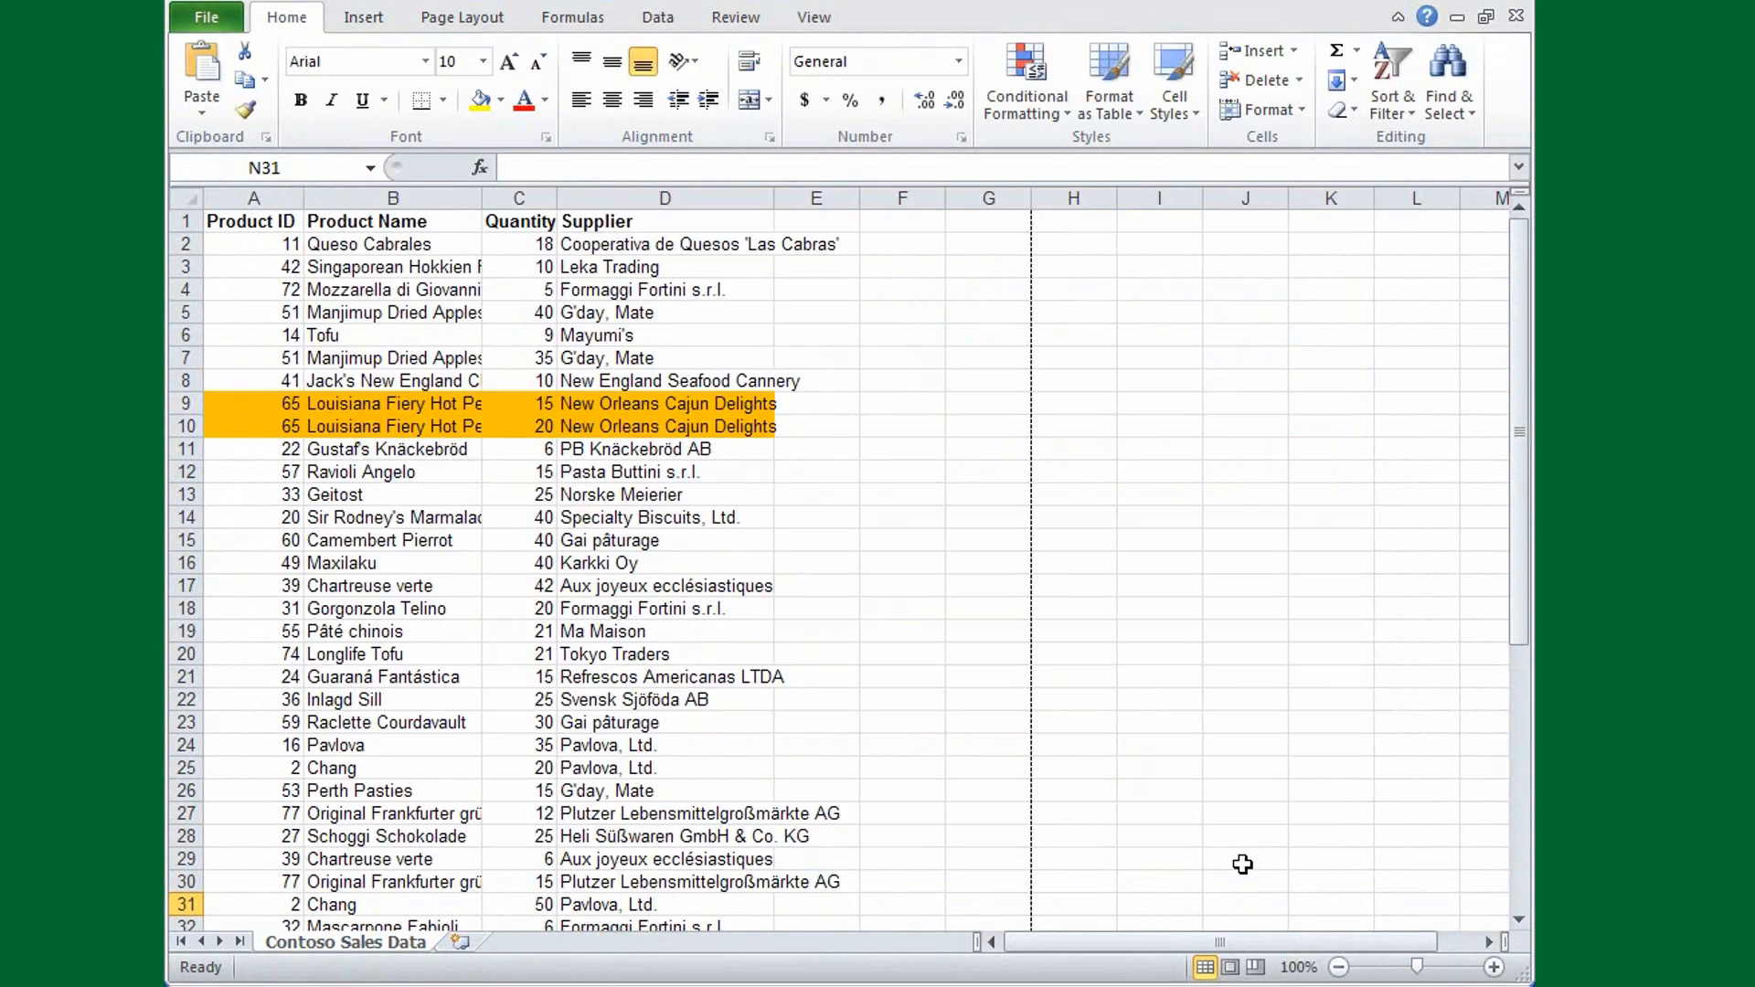
pyautogui.click(205, 16)
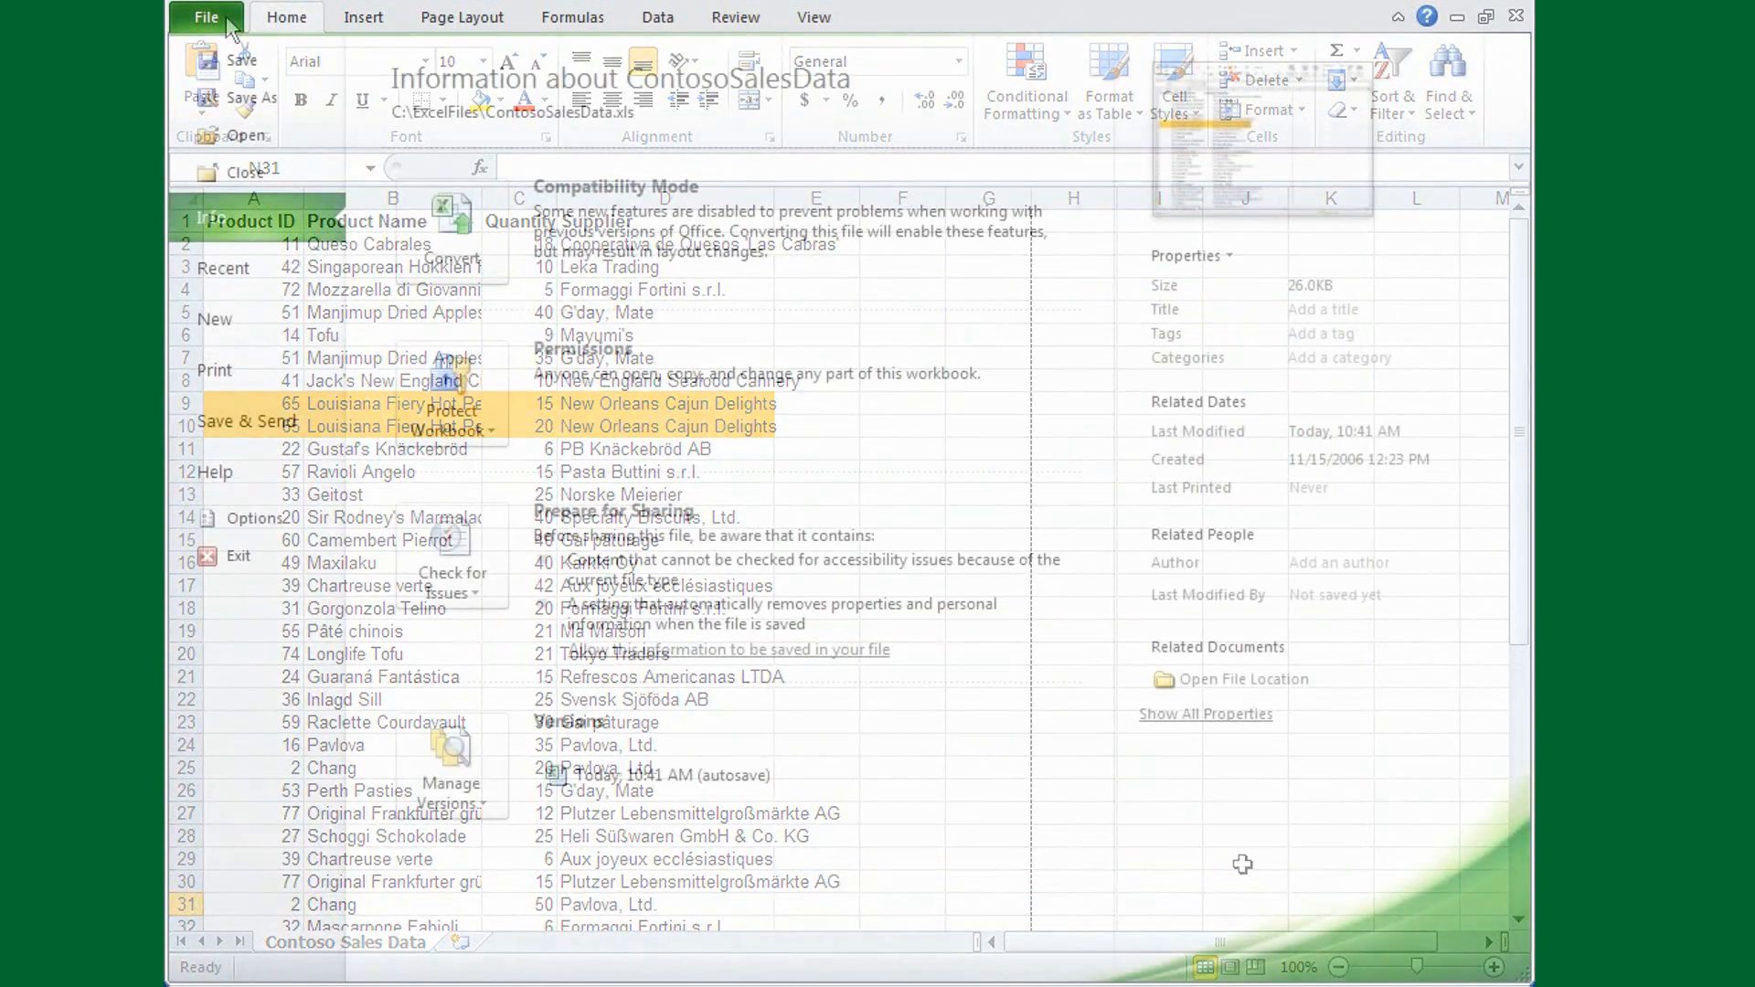
pyautogui.click(205, 16)
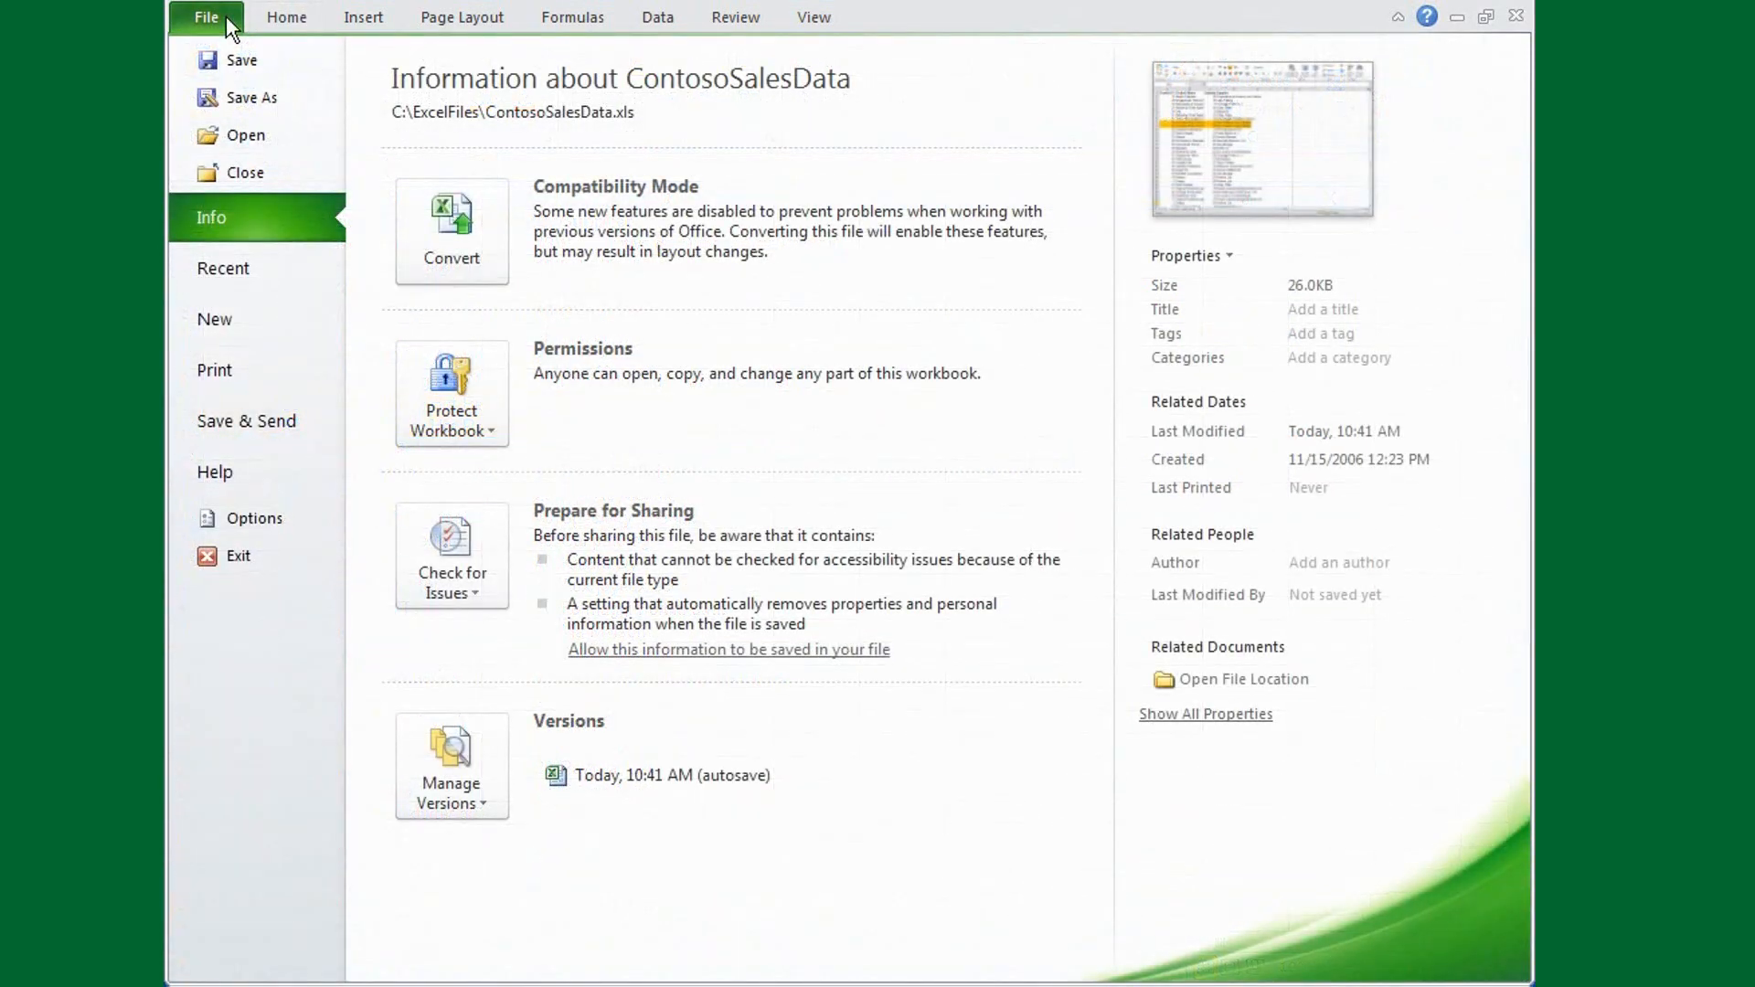
pyautogui.click(286, 16)
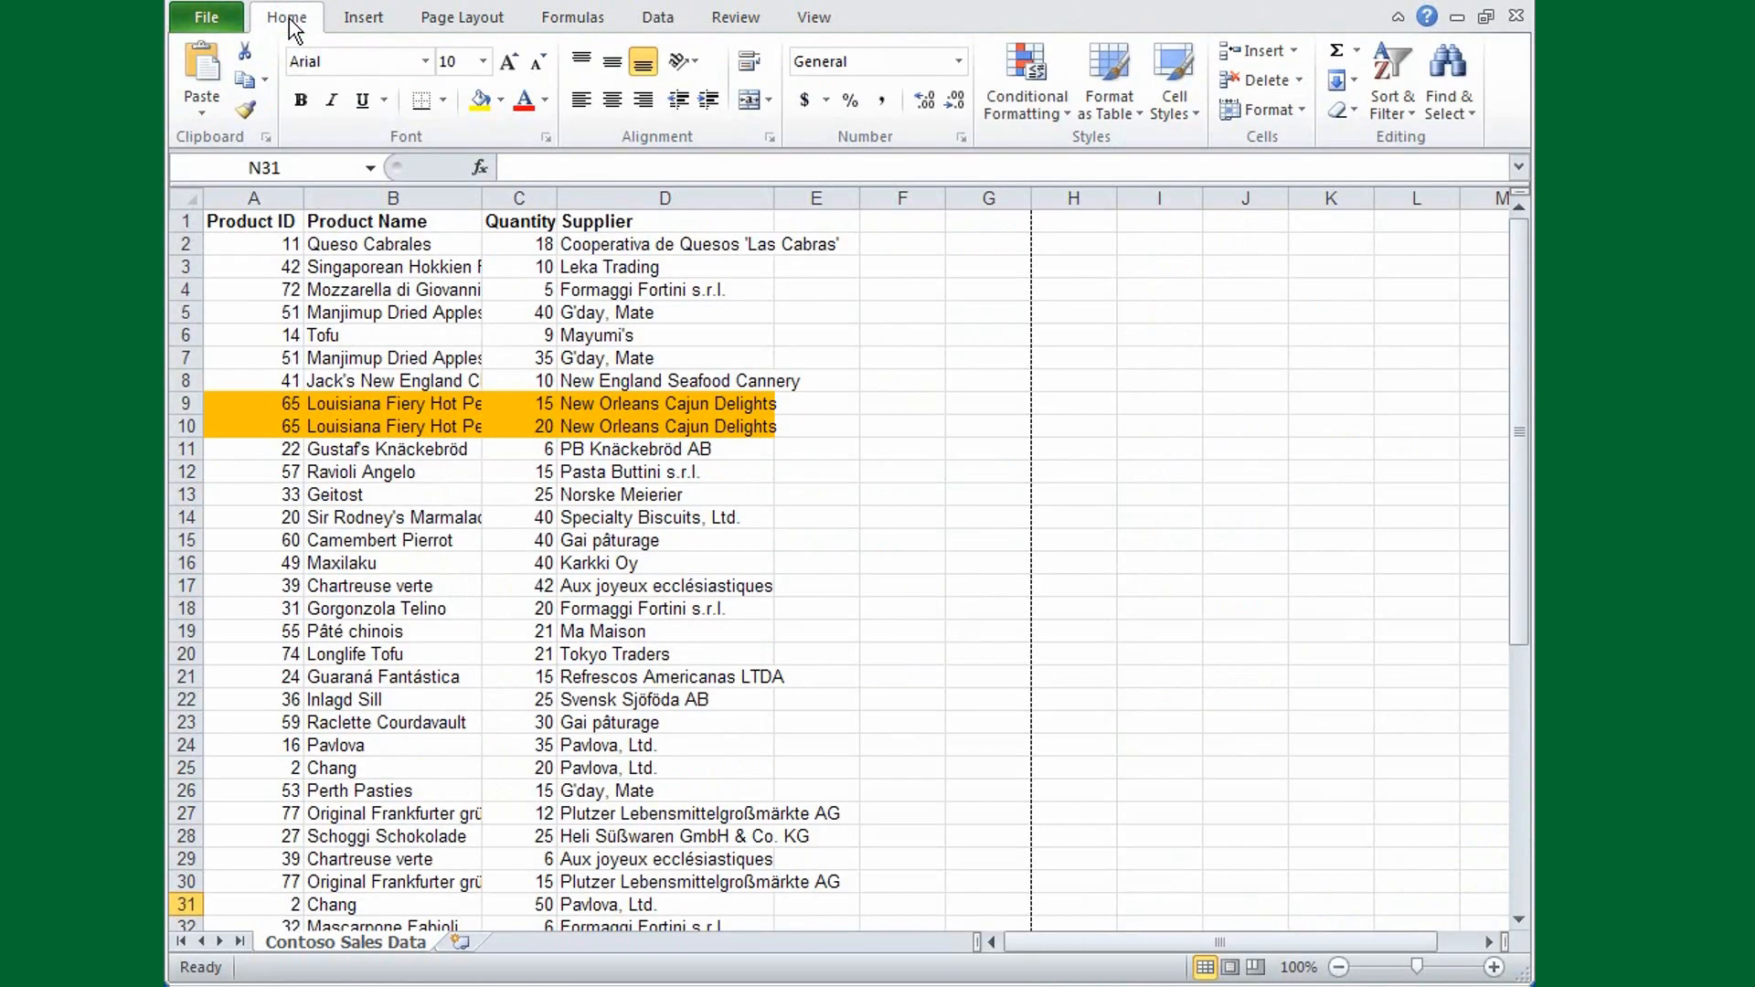